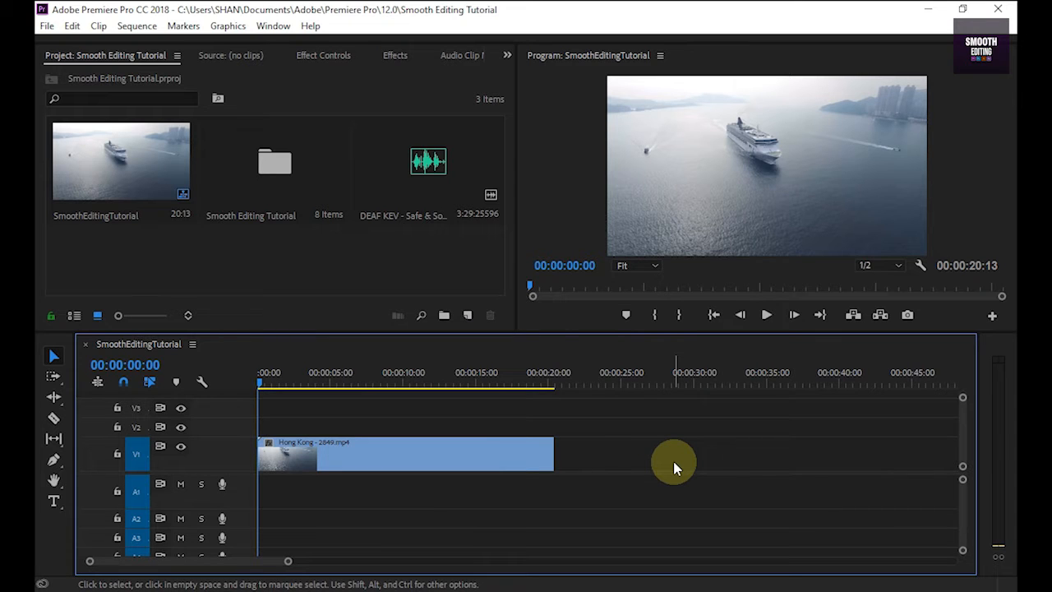
{"action": "mouse_move", "coordinate": [578, 464]}
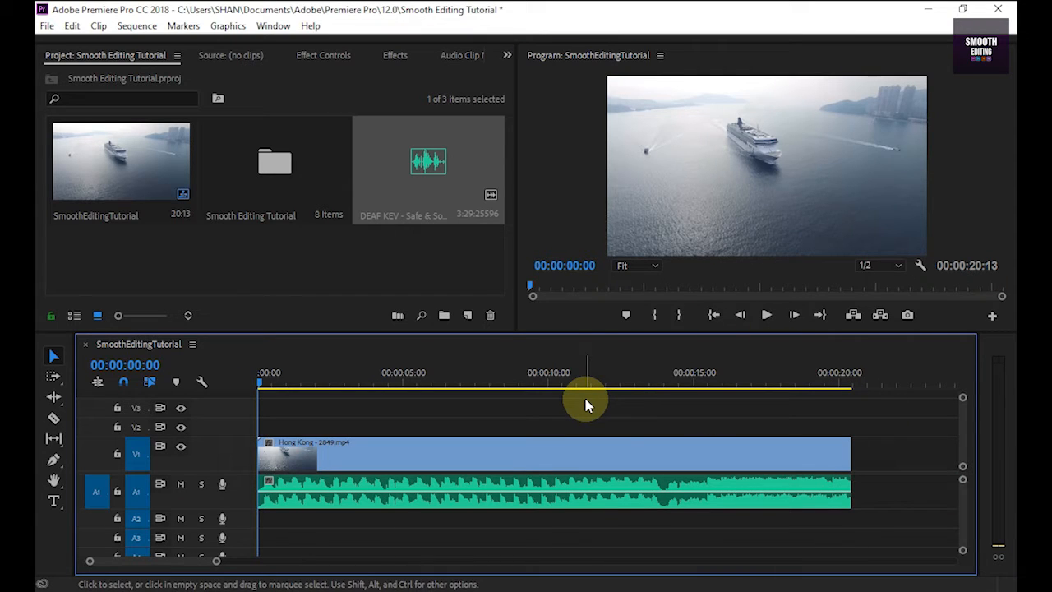
{"action": "mouse_move", "coordinate": [600, 408]}
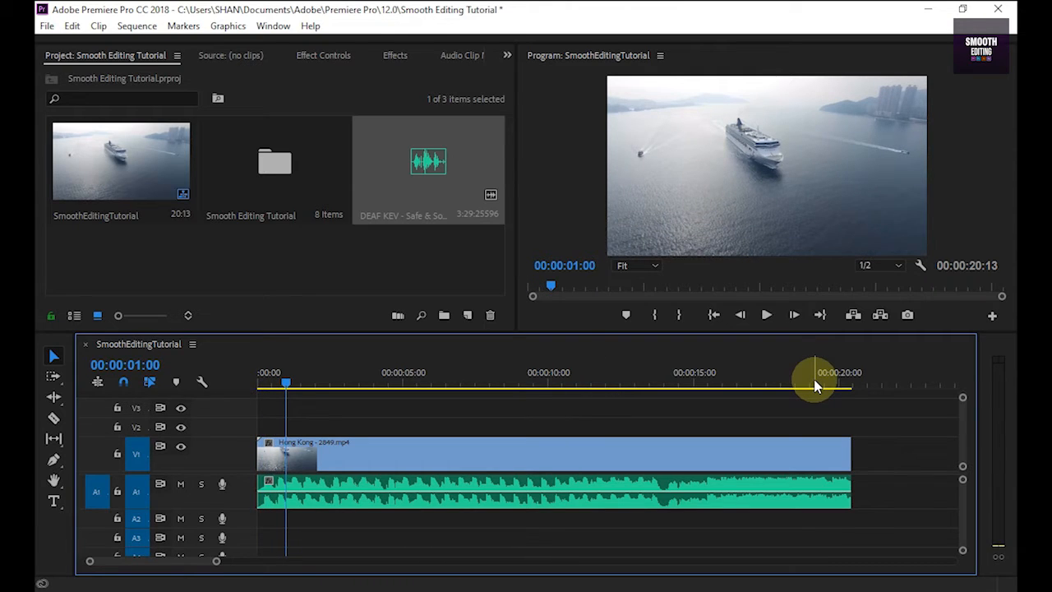
{"action": "left_click", "coordinate": [813, 385]}
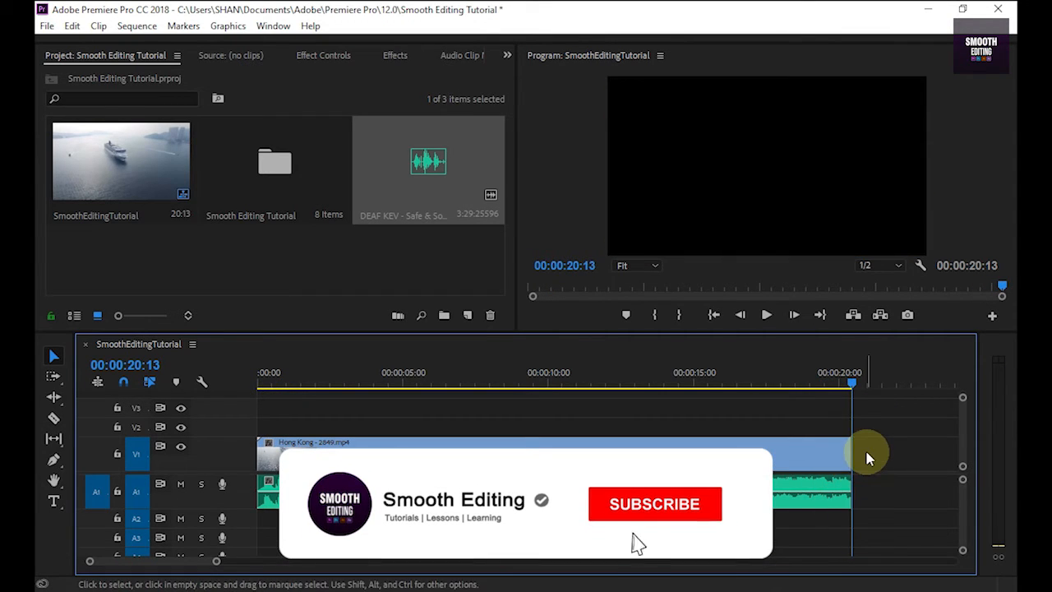
{"action": "left_click", "coordinate": [654, 503]}
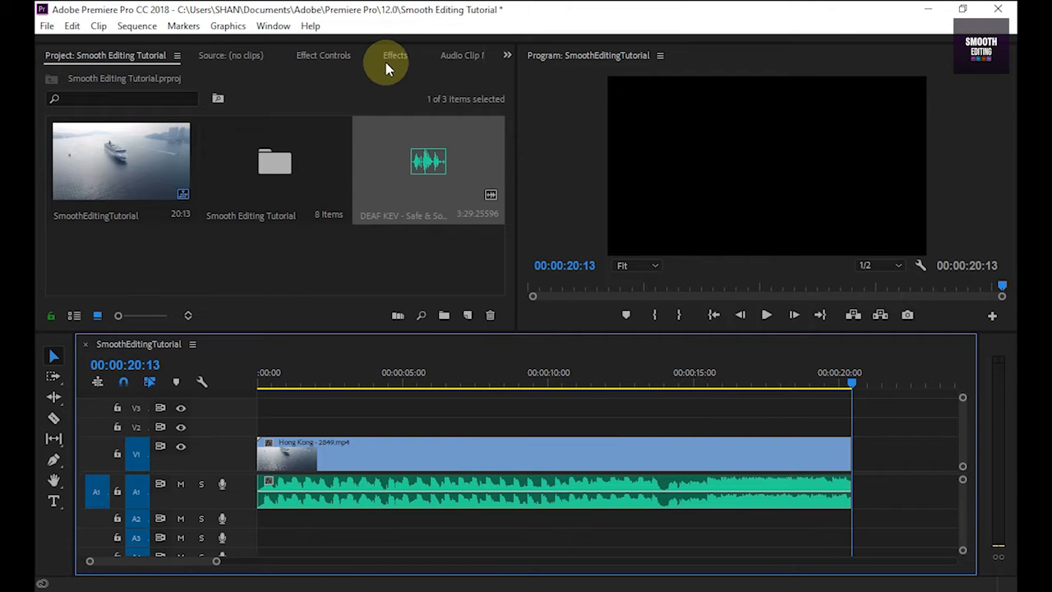
Apply an Exponential Fade crossfade from Audio Transitions to the music clip's end
{"action": "left_click", "coordinate": [395, 56]}
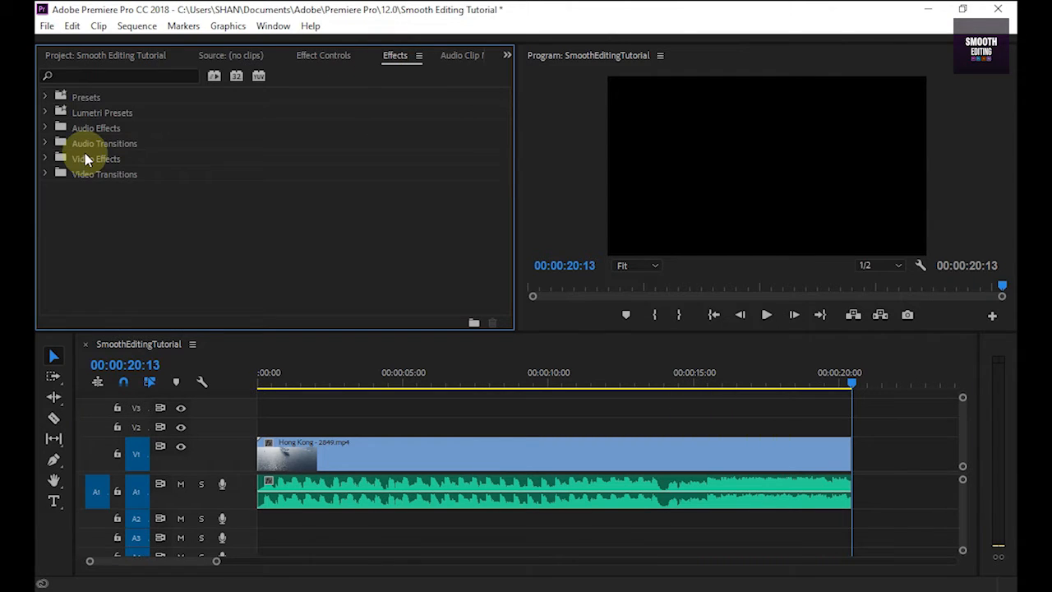
{"action": "left_click", "coordinate": [46, 144]}
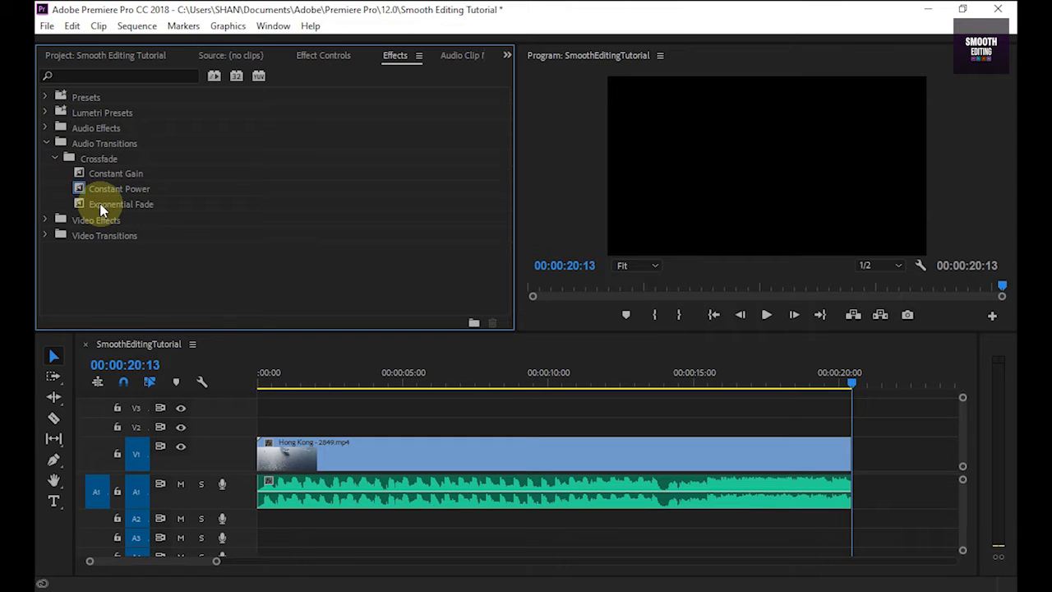
{"action": "left_click", "coordinate": [122, 204]}
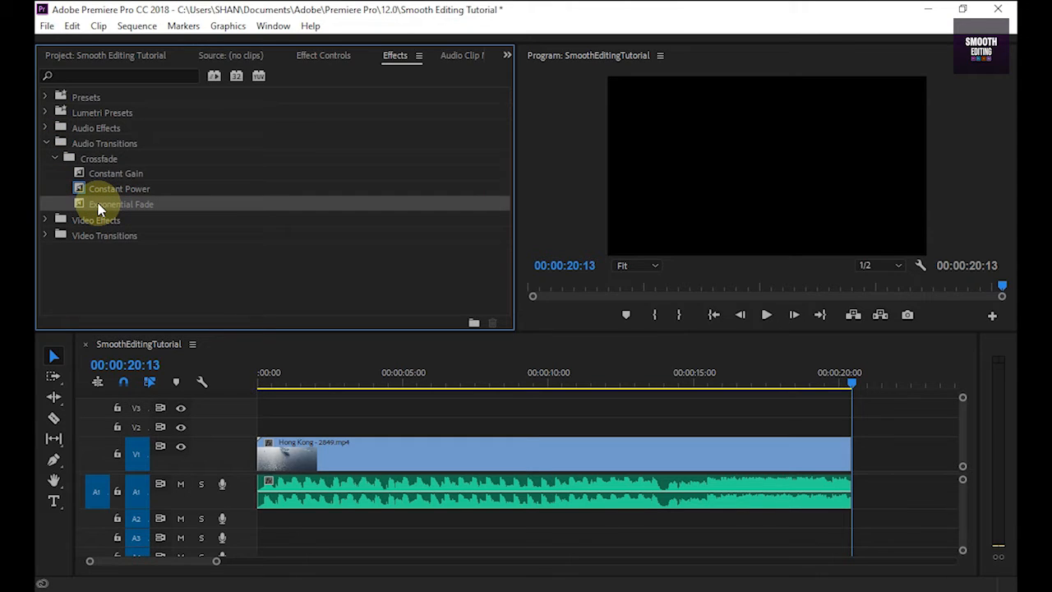
{"action": "mouse_move", "coordinate": [184, 236]}
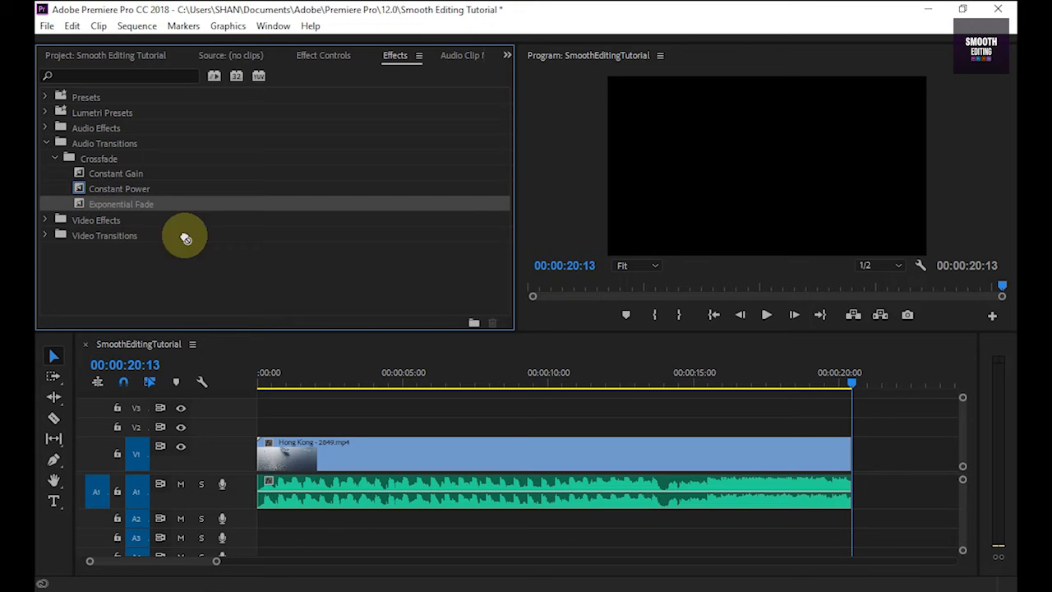
{"action": "left_click_drag", "start_coordinate": [184, 236], "coordinate": [842, 493]}
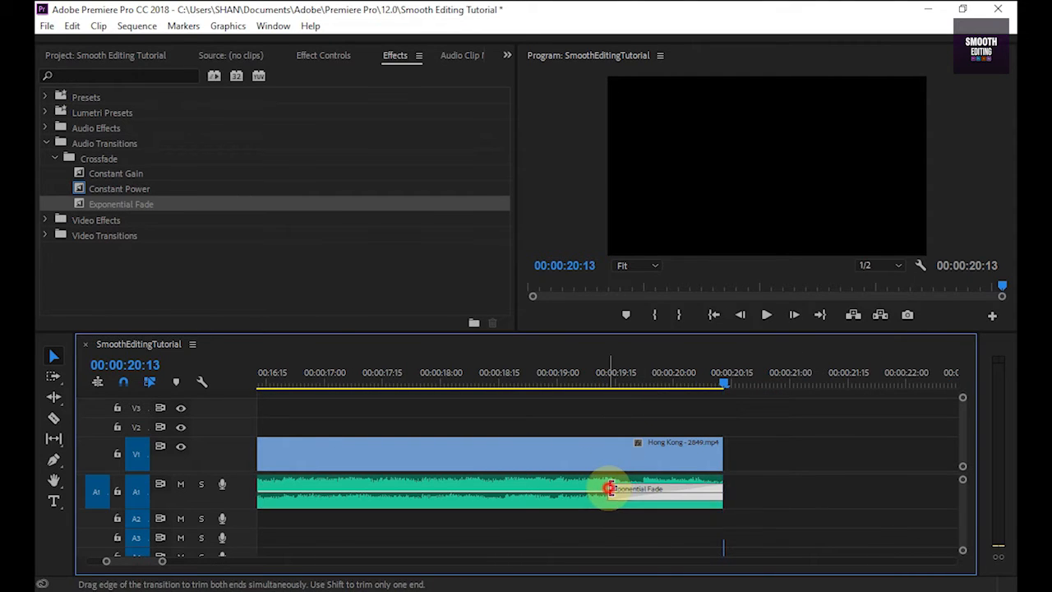
{"action": "left_click_drag", "start_coordinate": [608, 490], "coordinate": [649, 490]}
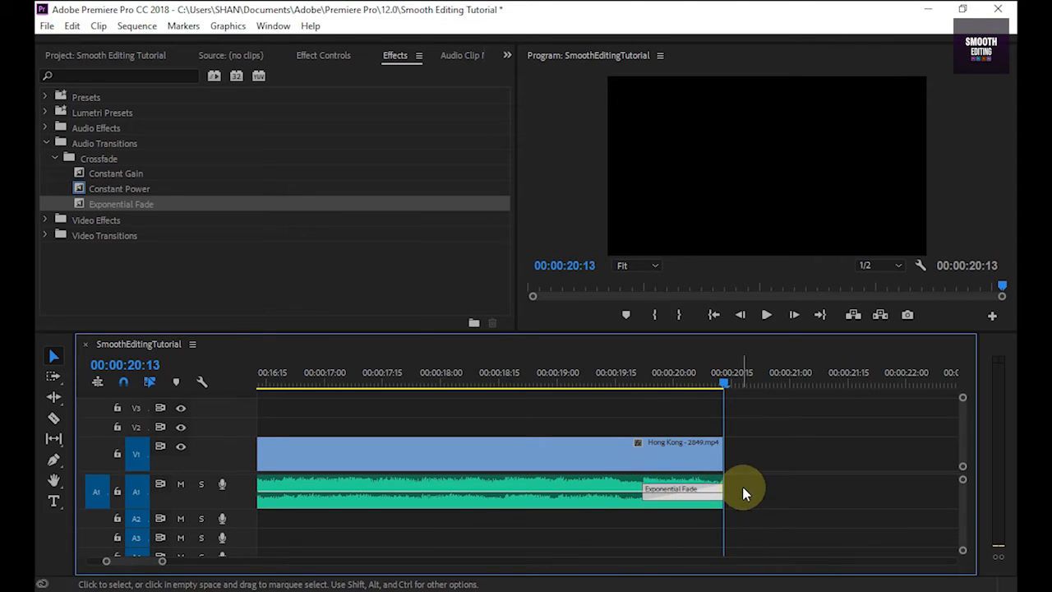
Review and confirm the end fade's duration in Set Transition Duration
{"action": "double_click", "coordinate": [683, 488]}
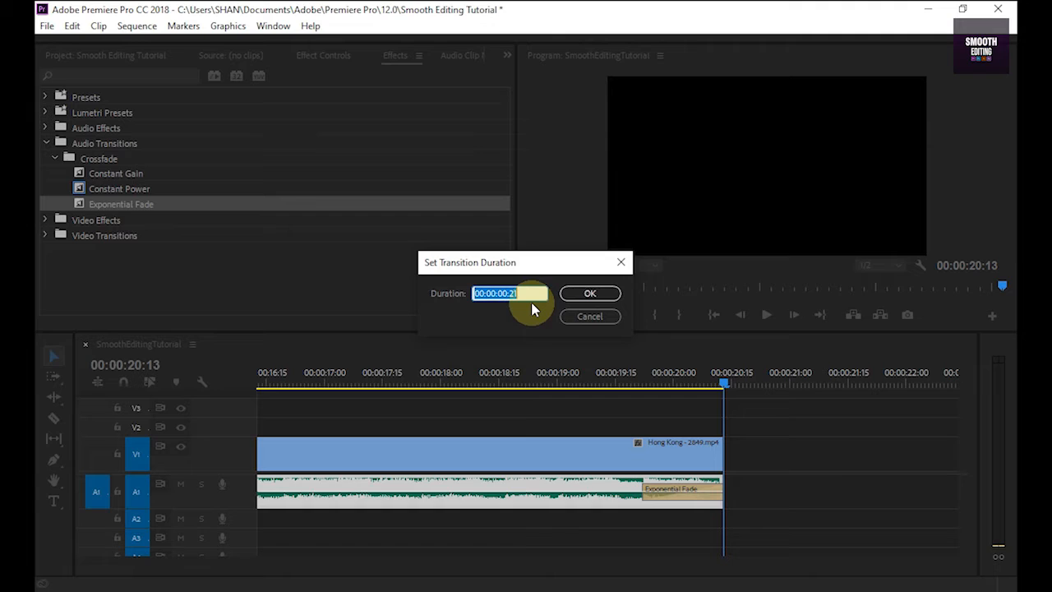
{"action": "mouse_move", "coordinate": [567, 309]}
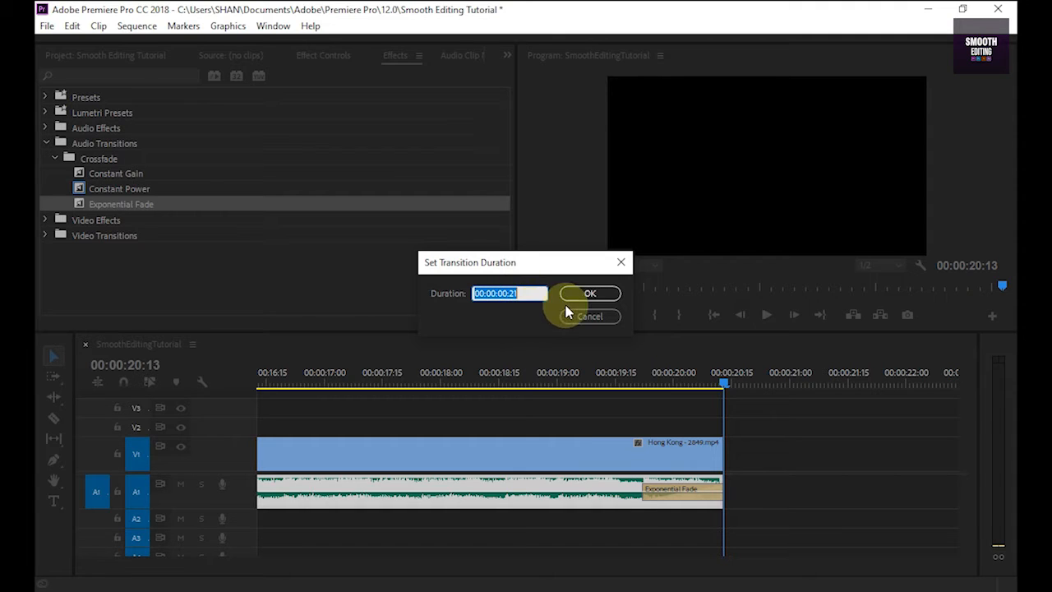
{"action": "left_click", "coordinate": [588, 293]}
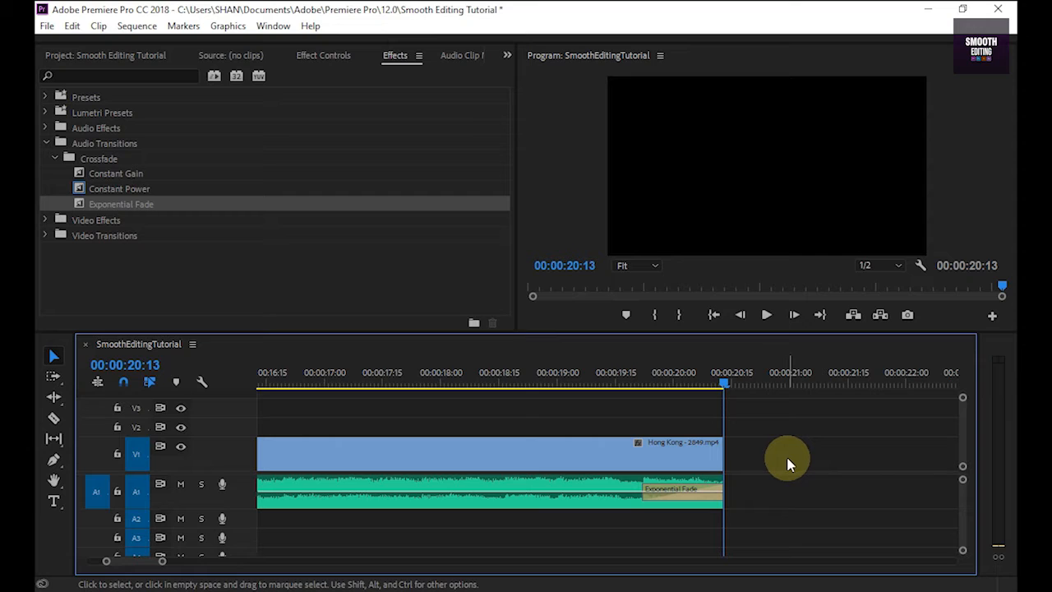
{"action": "mouse_move", "coordinate": [786, 441]}
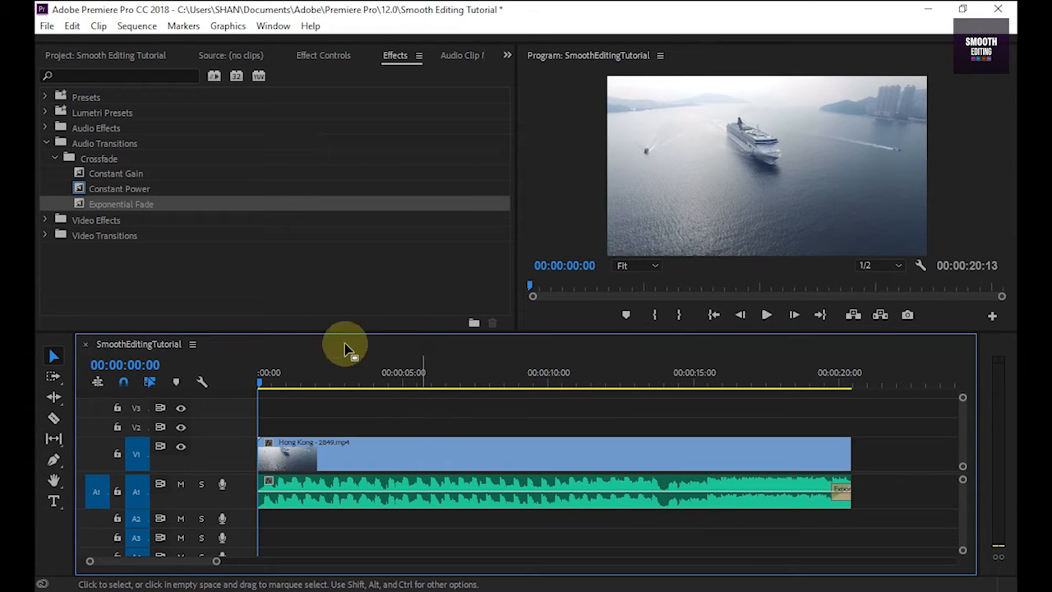
Apply a Constant Gain crossfade to the music clip's start and play the sequence near its end
{"action": "left_click", "coordinate": [115, 173]}
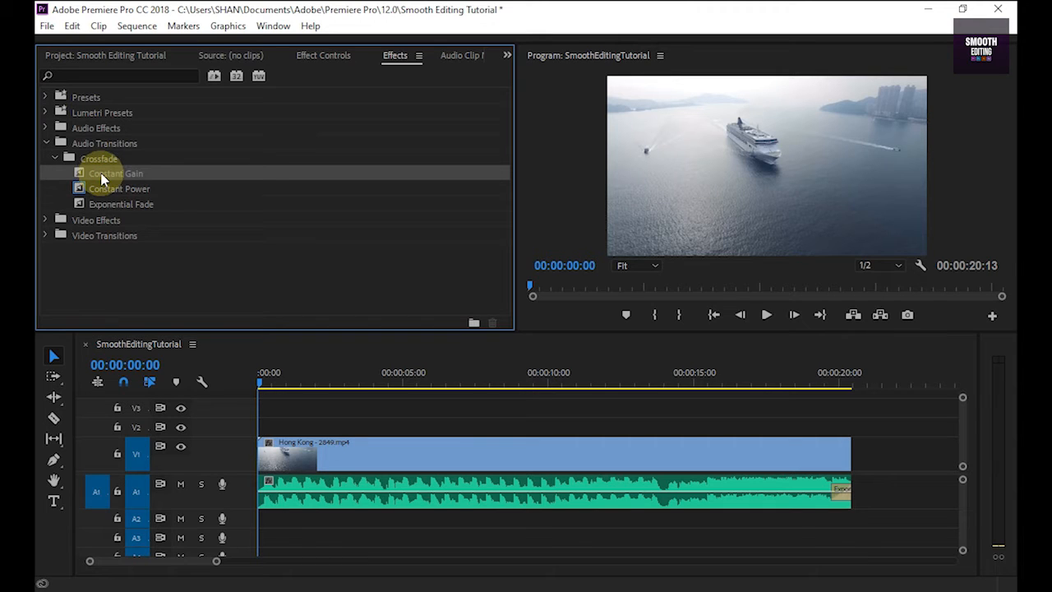
{"action": "left_click_drag", "start_coordinate": [115, 172], "coordinate": [271, 501]}
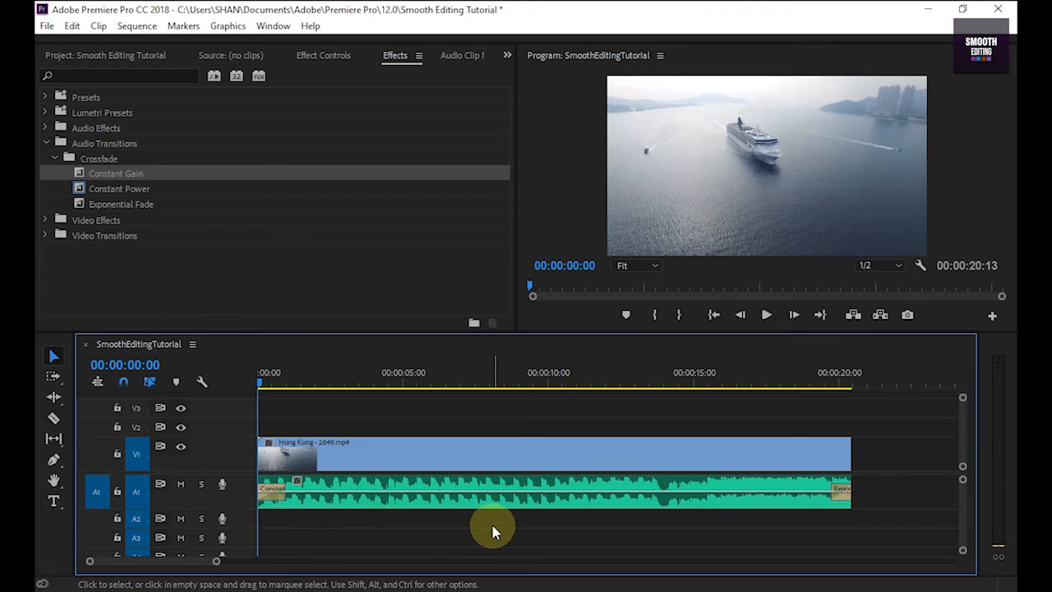
{"action": "left_click", "coordinate": [766, 314]}
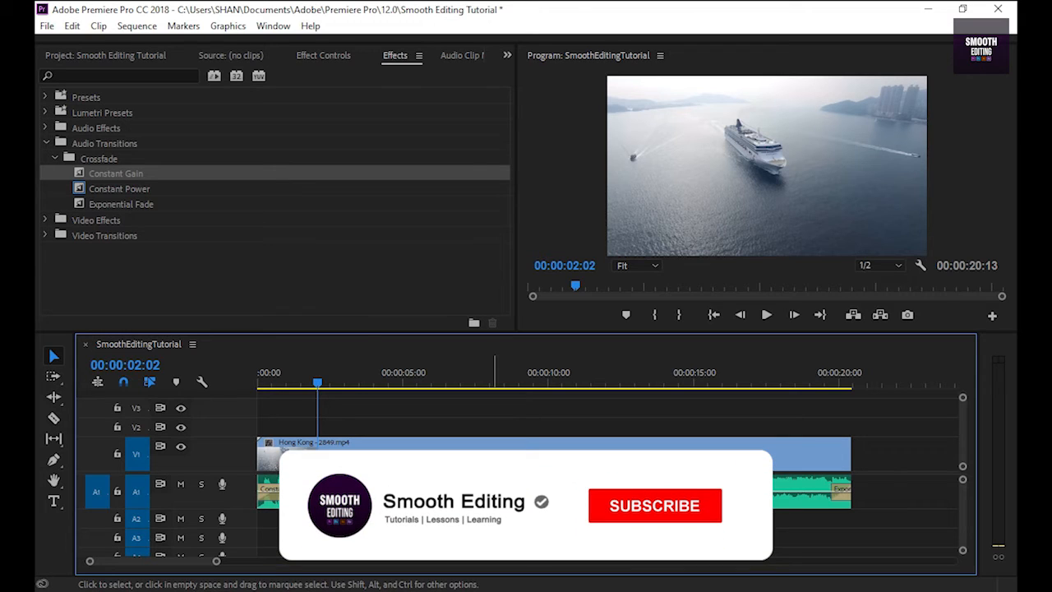
{"action": "left_click", "coordinate": [654, 504]}
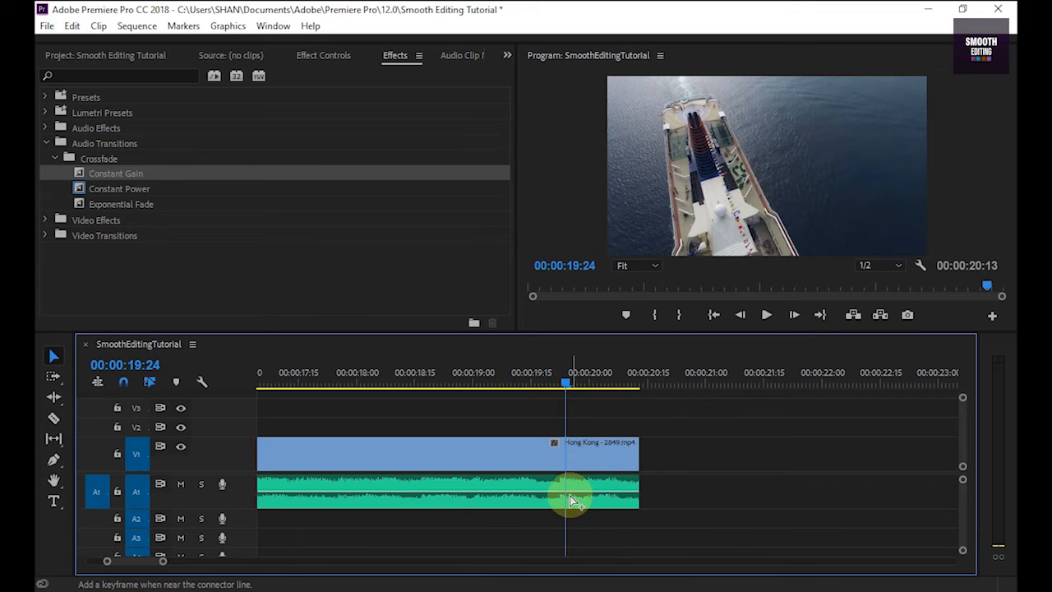
{"action": "mouse_move", "coordinate": [572, 496]}
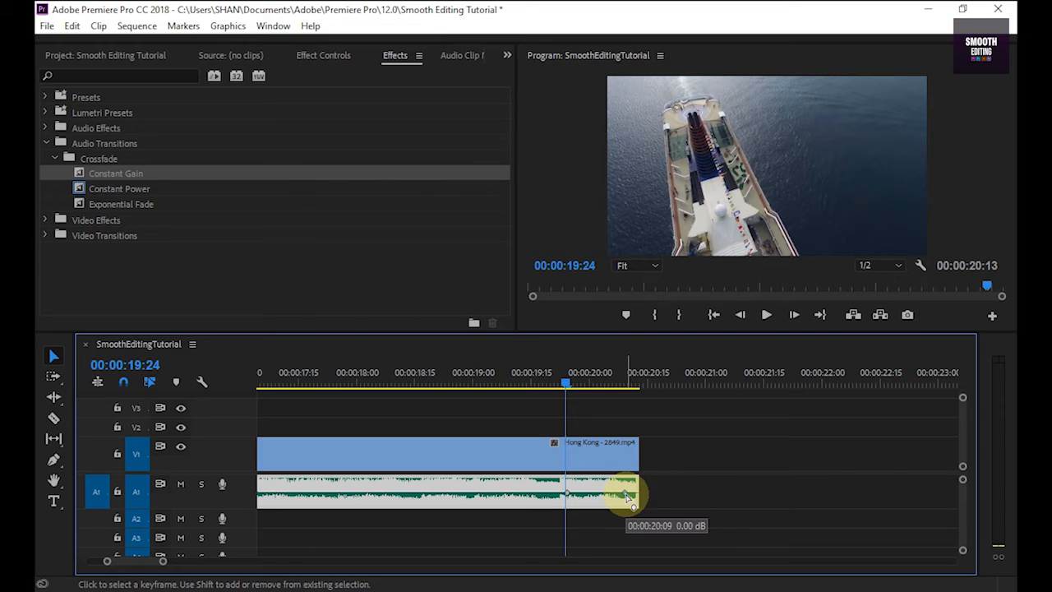
Lower the last volume keyframe to create a keyframed fade-out at the clip's end
{"action": "left_click_drag", "start_coordinate": [627, 493], "coordinate": [633, 503]}
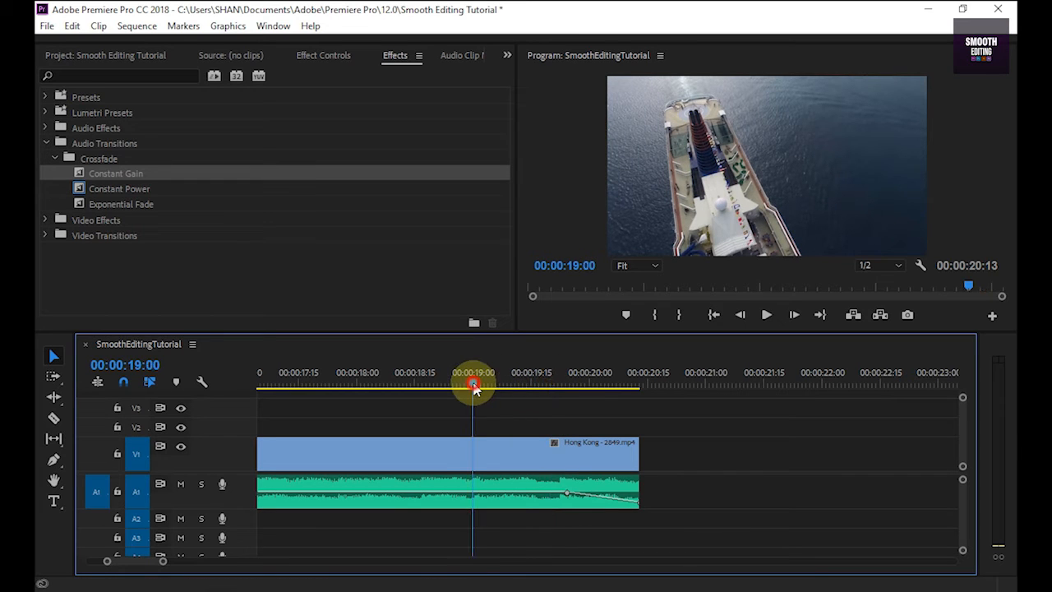
{"action": "left_click", "coordinate": [766, 314]}
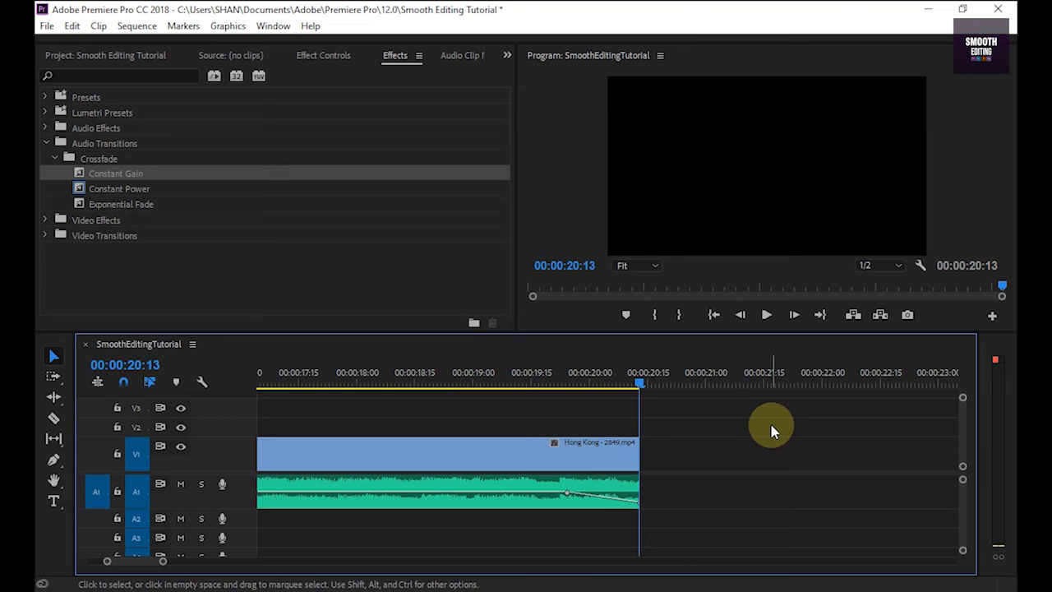
{"action": "mouse_move", "coordinate": [760, 427]}
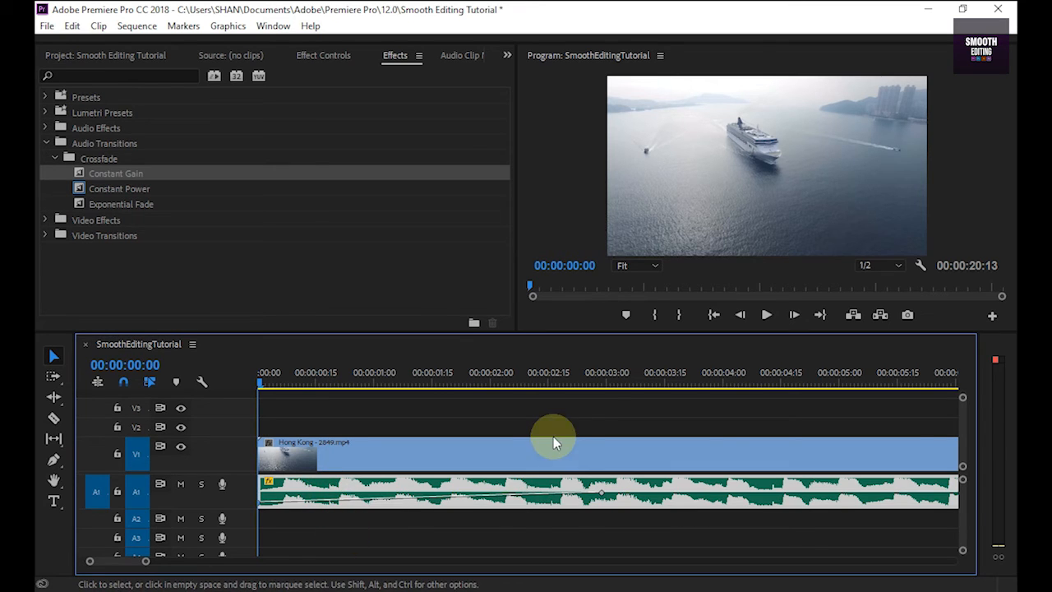
{"action": "scroll", "scroll_direction": "down", "scroll_amount": 3}
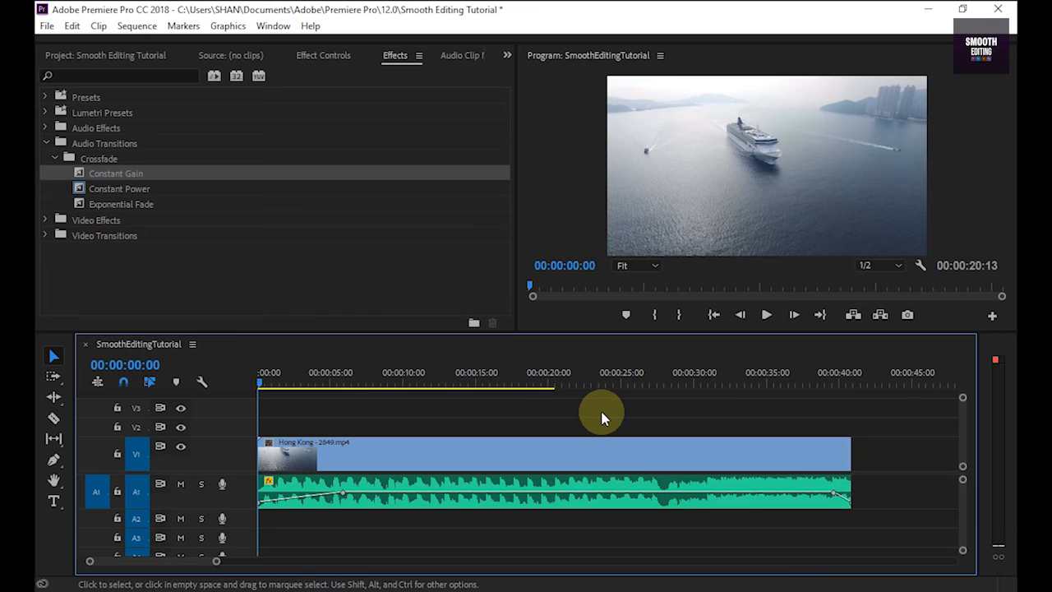
{"action": "left_click", "coordinate": [766, 314]}
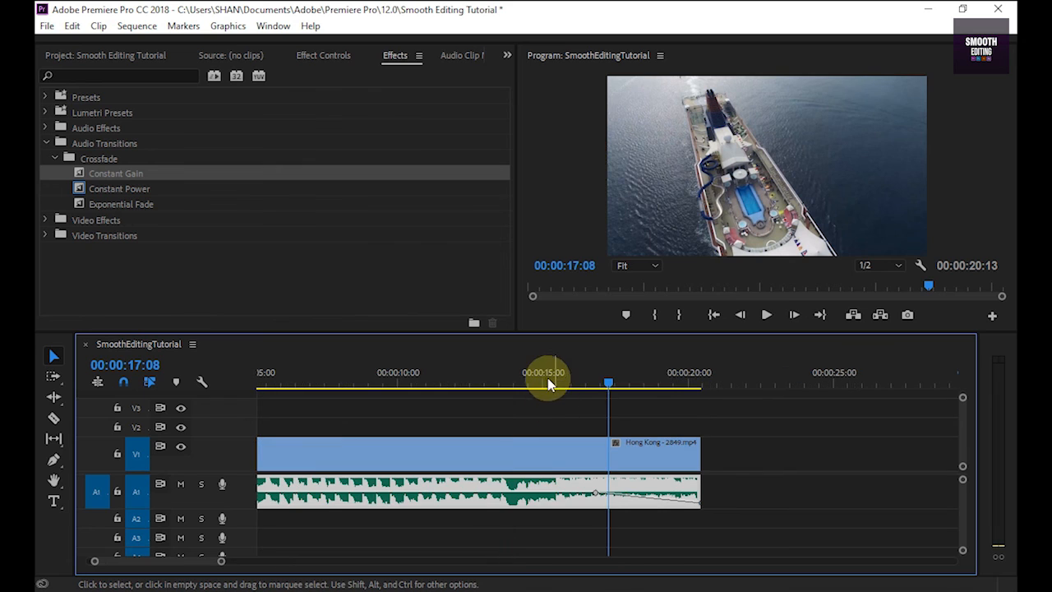
{"action": "left_click", "coordinate": [766, 314]}
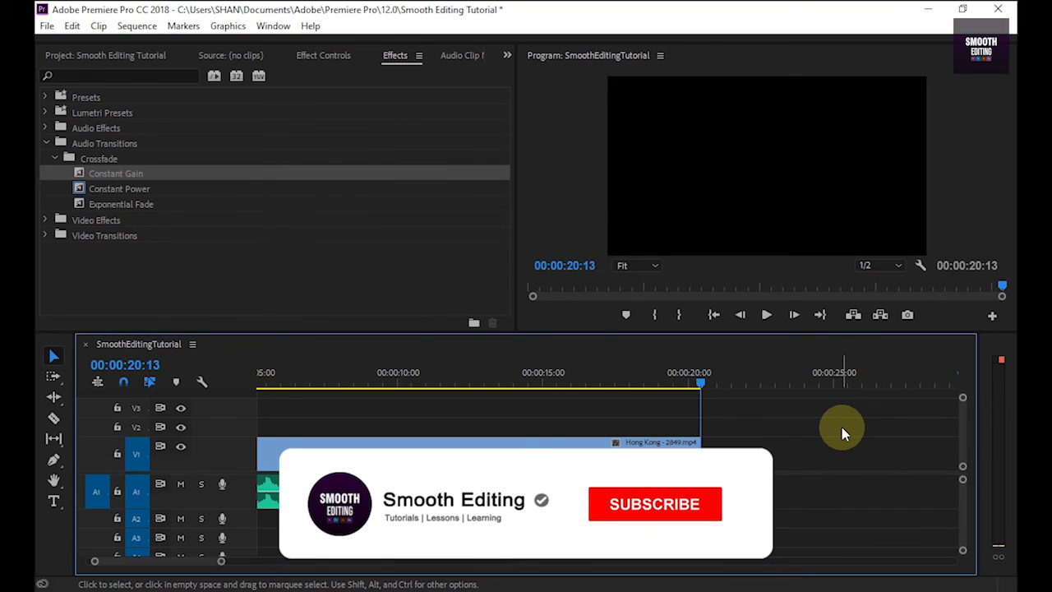
{"action": "left_click", "coordinate": [654, 503]}
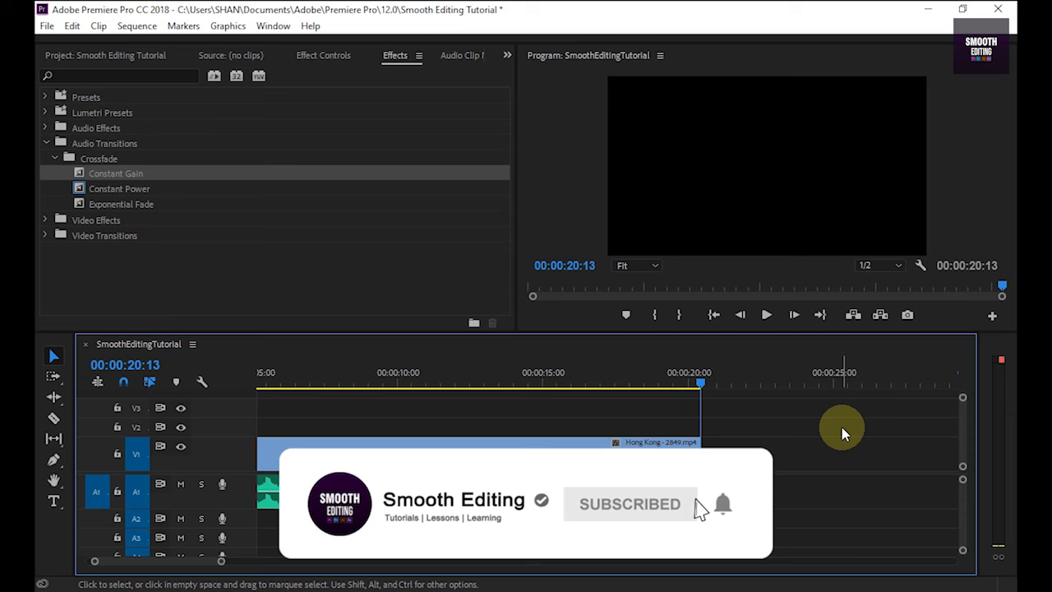